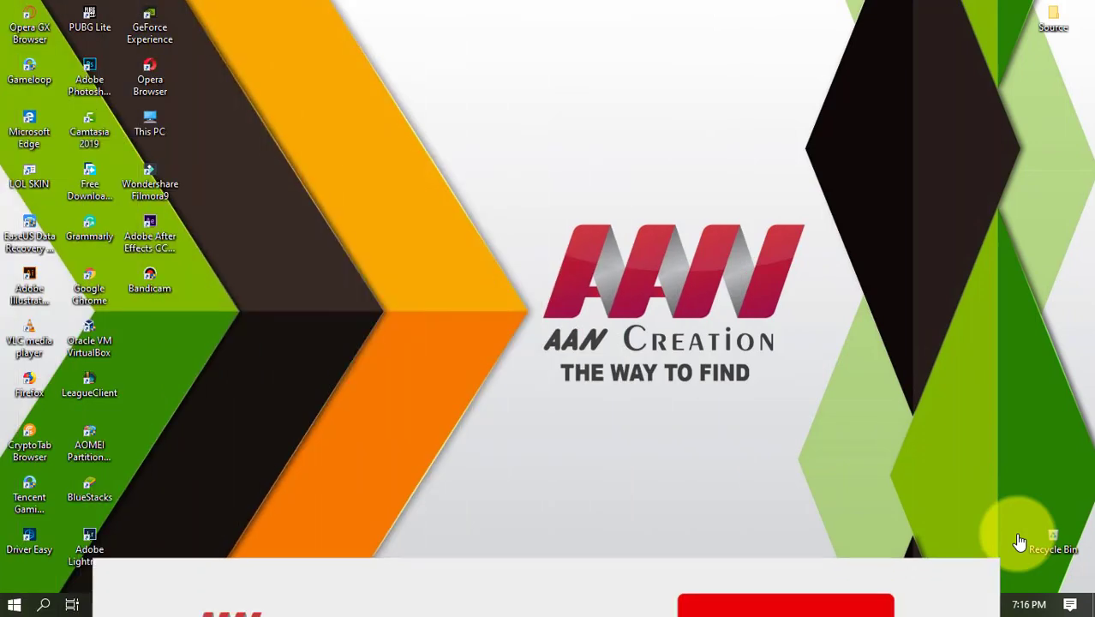
# - Launch regedit from the Run dialog
pyautogui.click(784, 544)
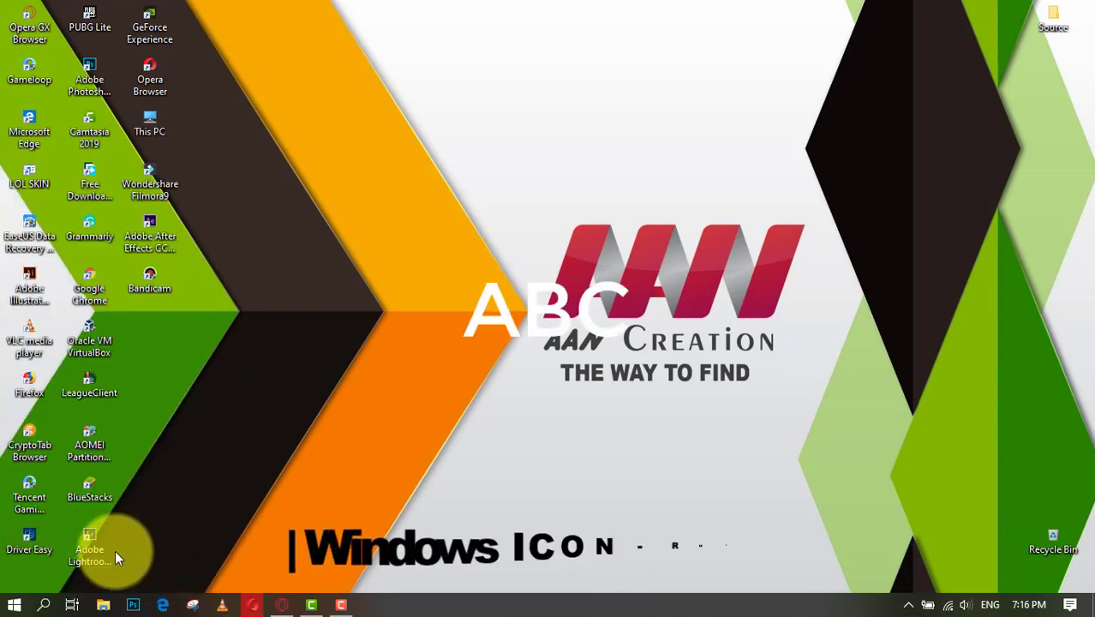
pyautogui.press('Win+r')
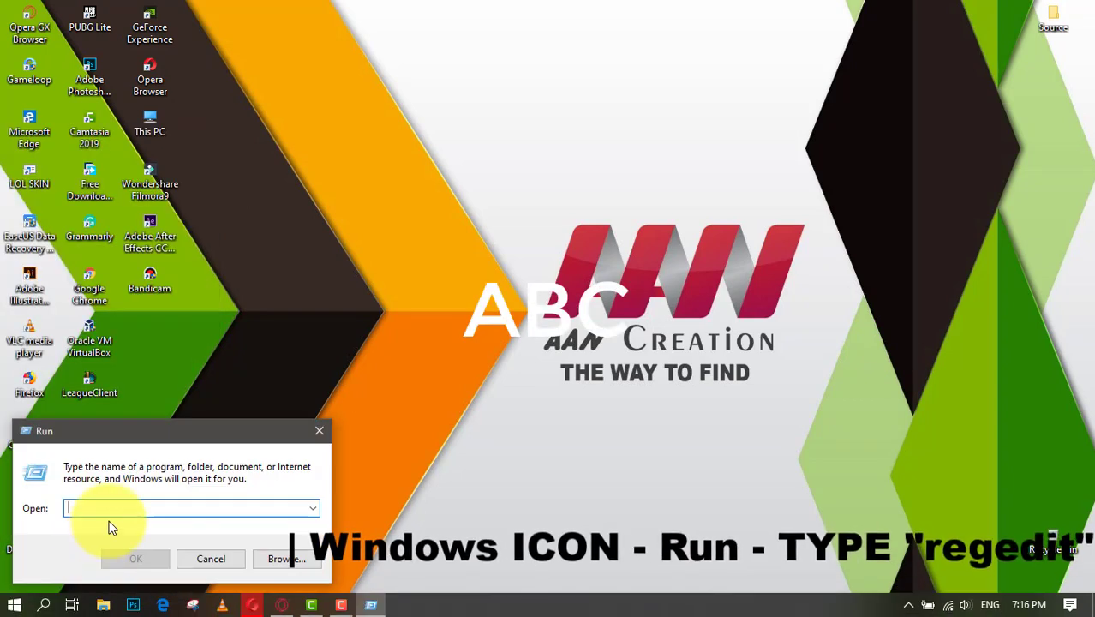
pyautogui.write('regedit')
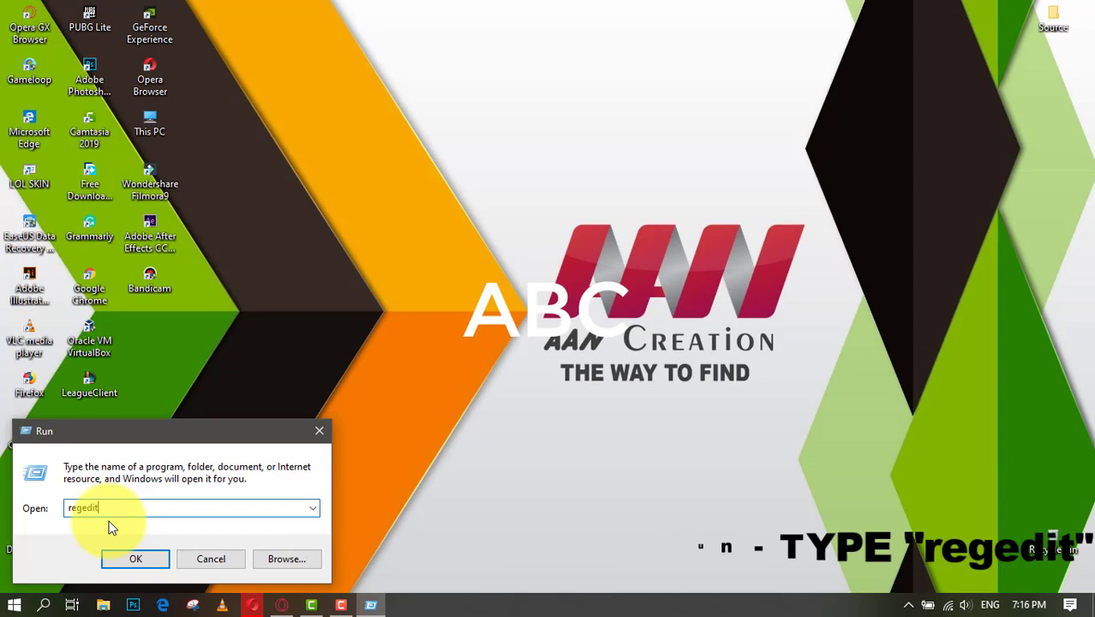
pyautogui.click(135, 559)
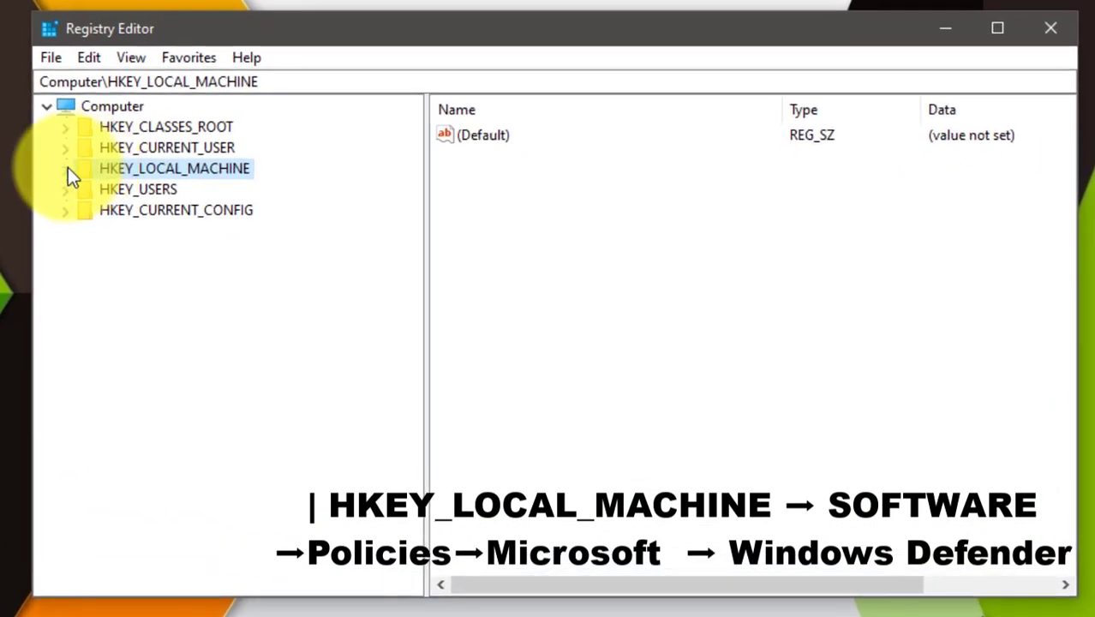
# - Navigate to HKEY_LOCAL_MACHINE\SOFTWARE\Policies\Microsoft\Windows Defender
pyautogui.click(65, 168)
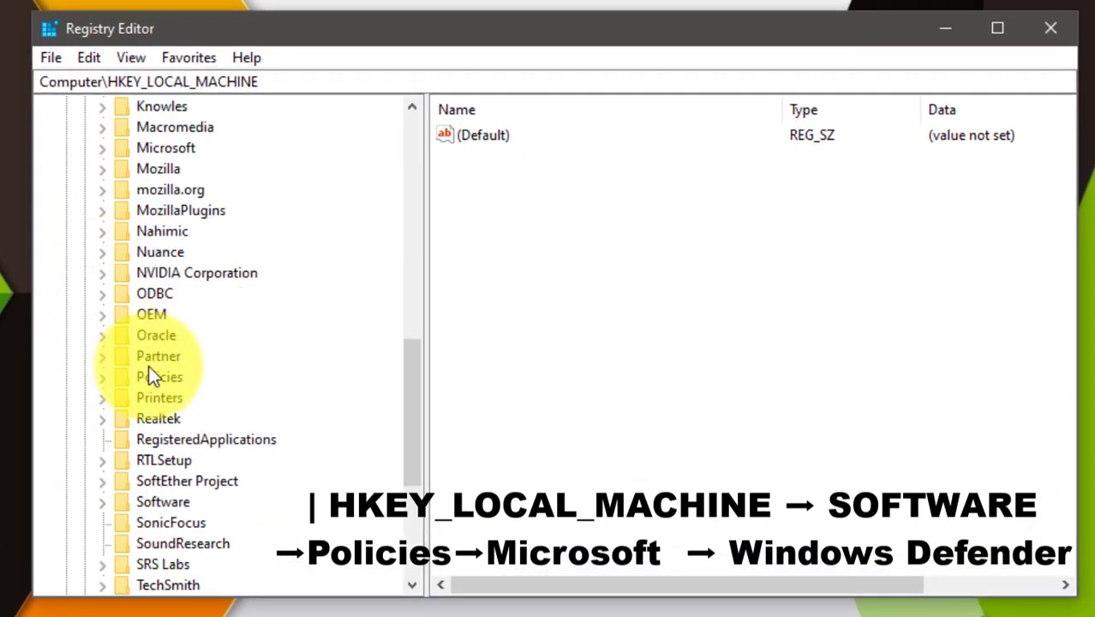
pyautogui.click(231, 398)
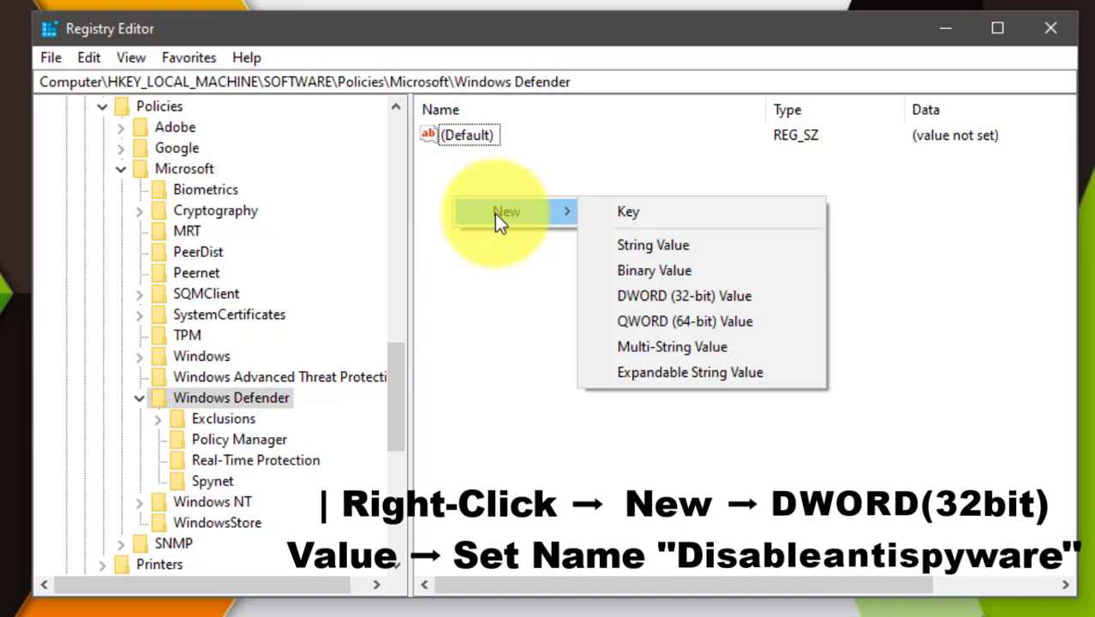
pyautogui.moveTo(669, 296)
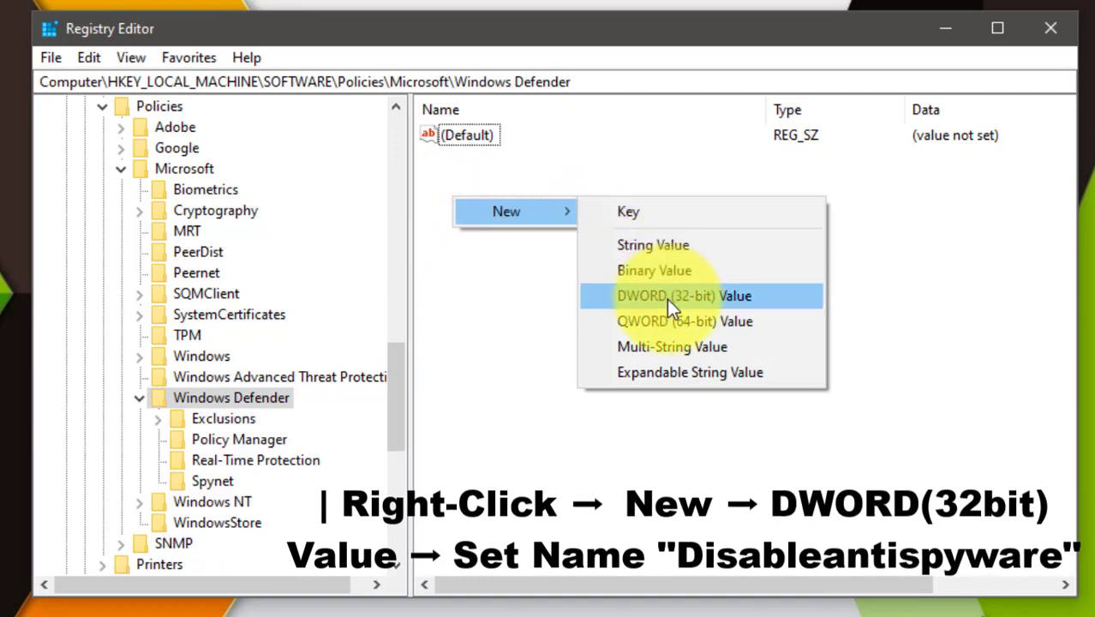
# - Create DWORD (32-bit) value DisableAntiSpyware and open its data for editing
pyautogui.click(684, 296)
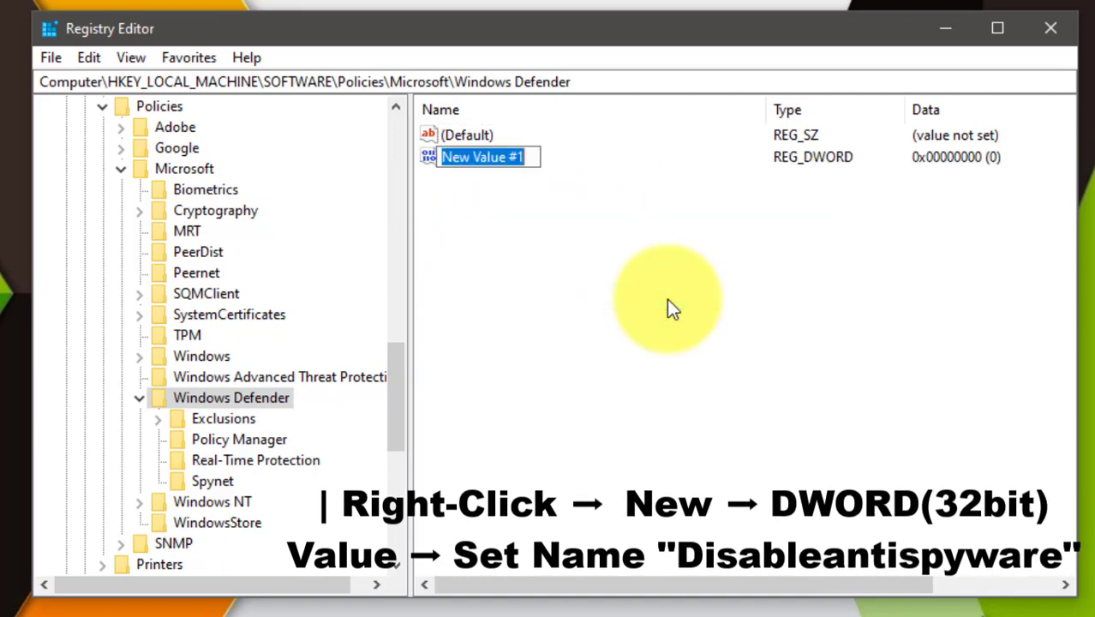
pyautogui.write('DisableAntiSpyware')
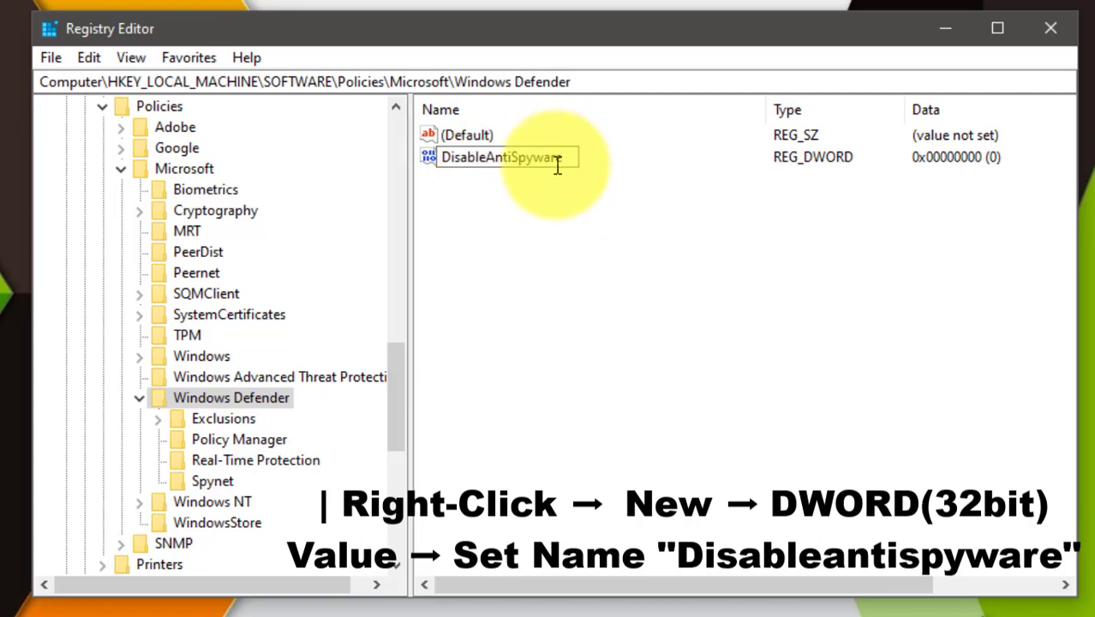
pyautogui.doubleClick(501, 156)
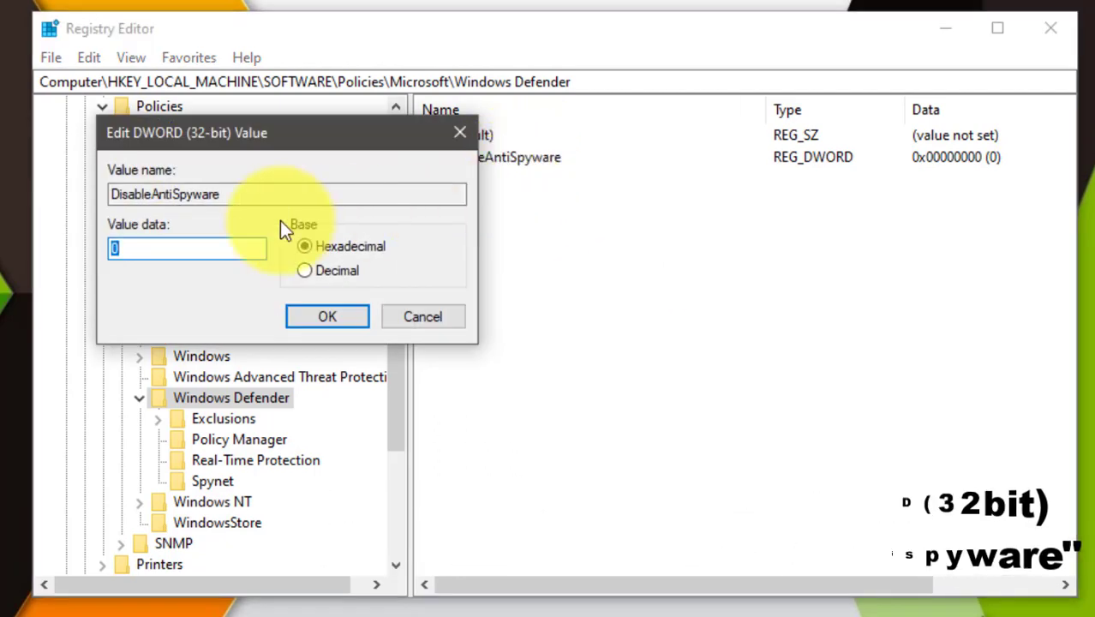